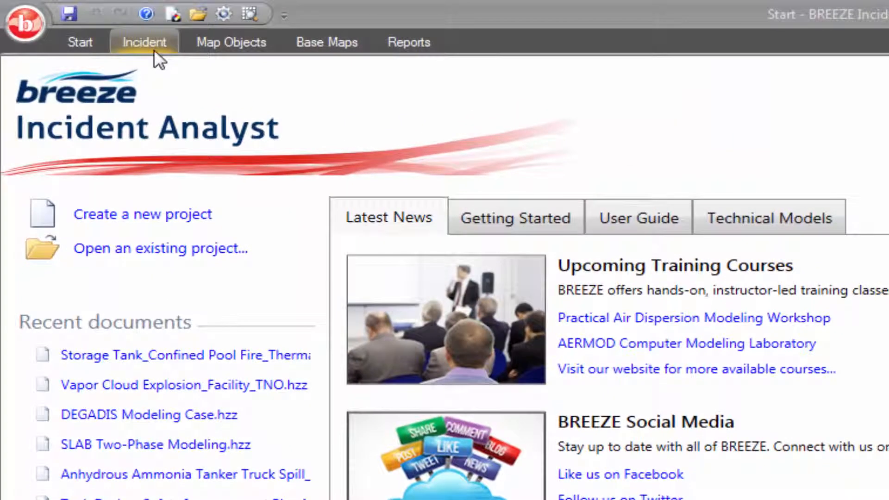
Show the incident's Scenario settings Chemical page, with no chemical chosen yet
left_click(144, 41)
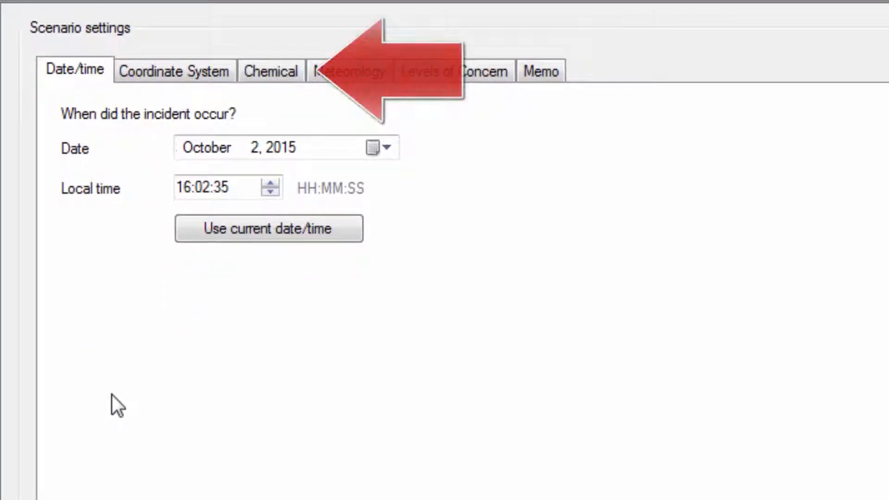
left_click(271, 71)
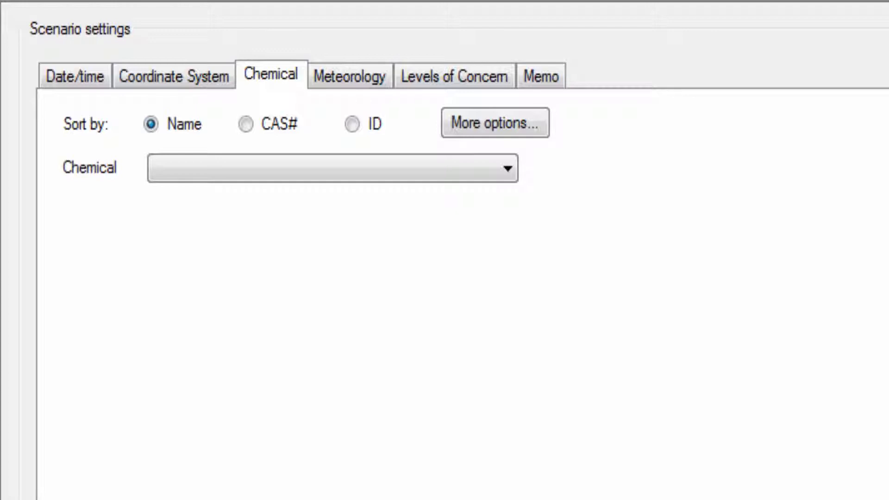
Choose Hydrogen sulfide as the scenario chemical and set molecular weight to 38
left_click(501, 168)
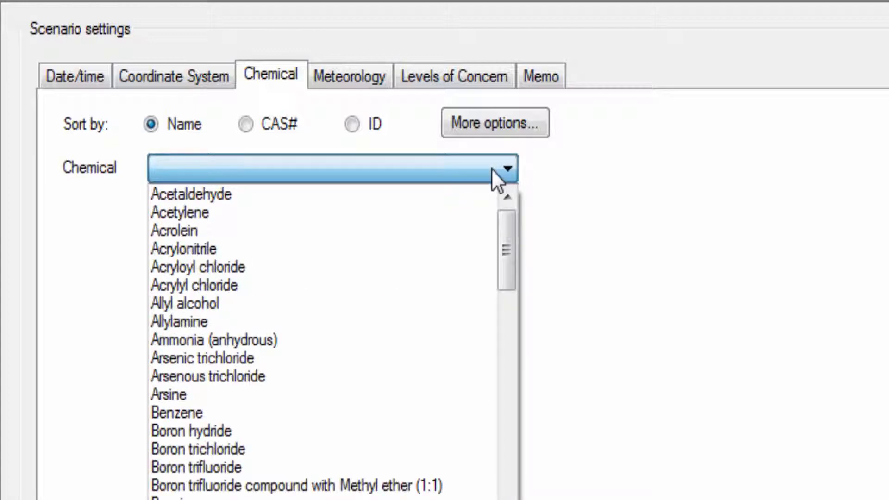
left_click_drag(506, 249, 506, 324)
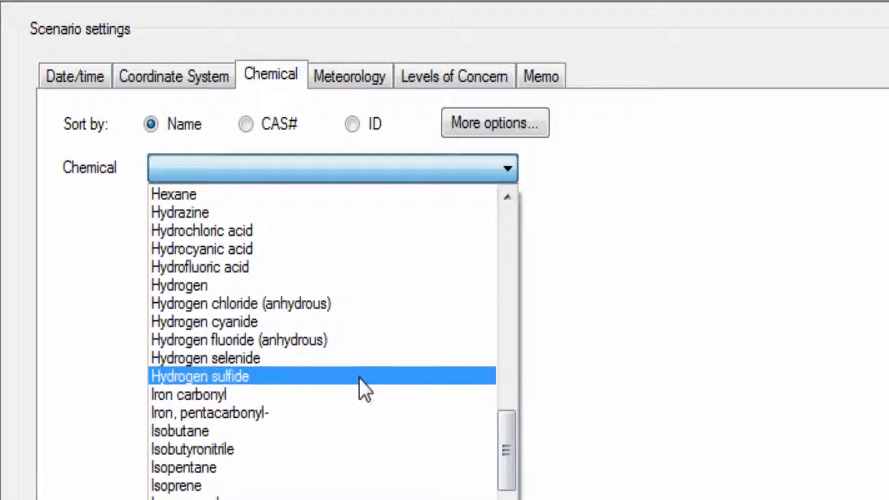
left_click(199, 375)
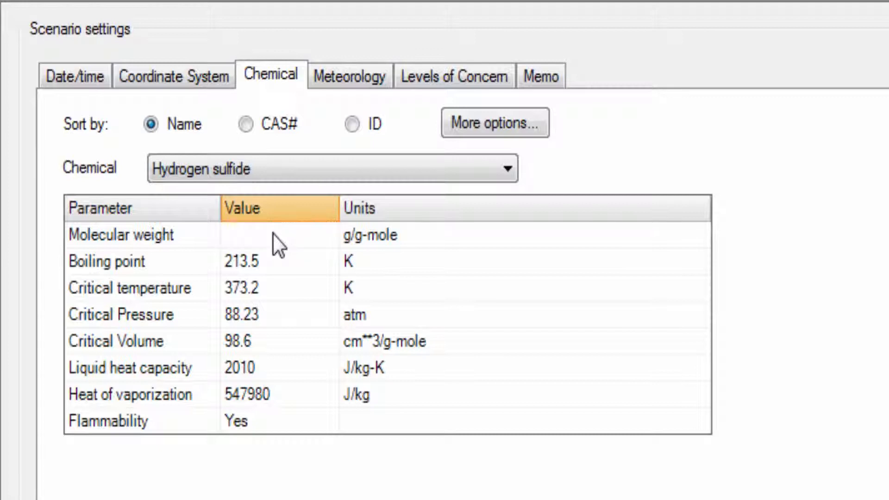
type("38.")
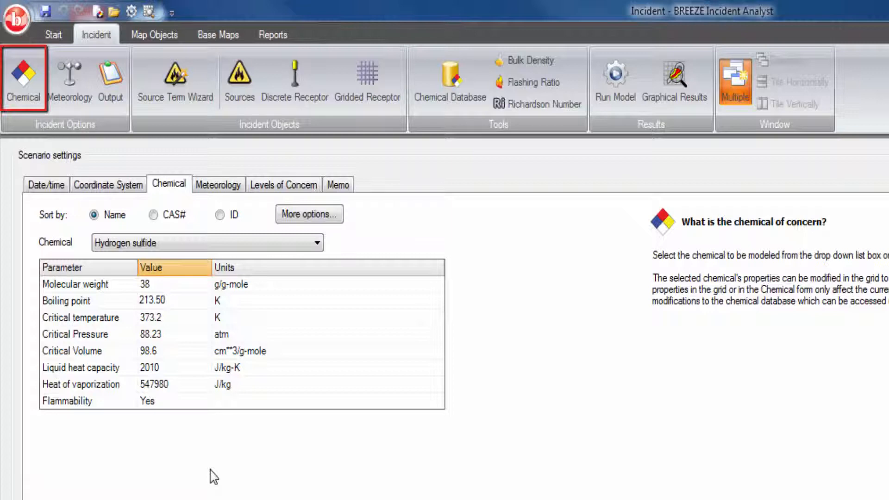
Bring up the full Chemical Database via More options on the Chemical page
left_click(308, 214)
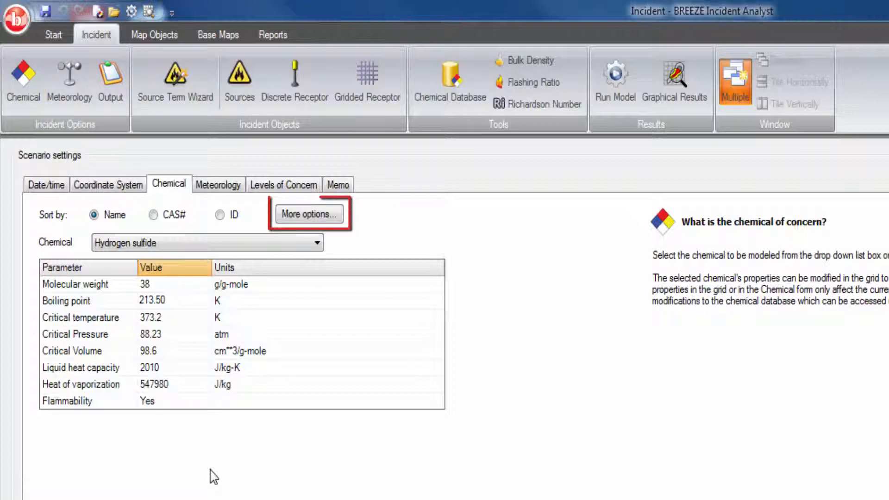
left_click(308, 214)
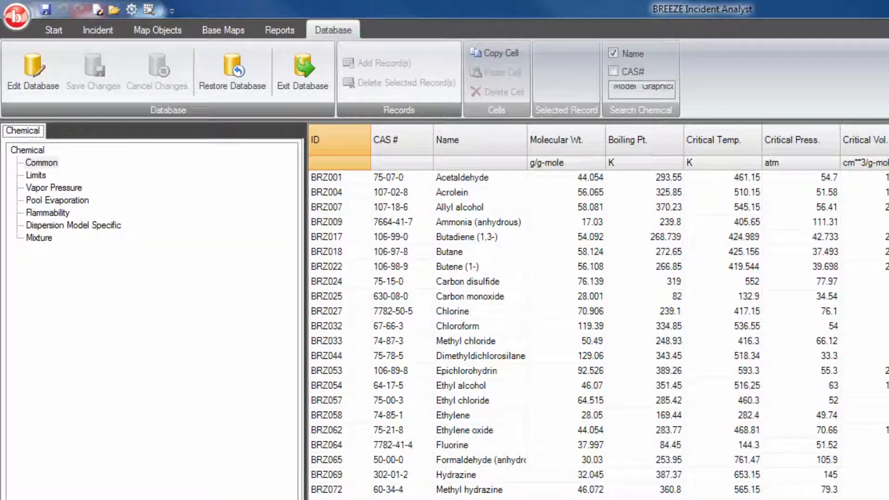
Select the Mixture table, enable database editing and start adding new records
left_click(38, 238)
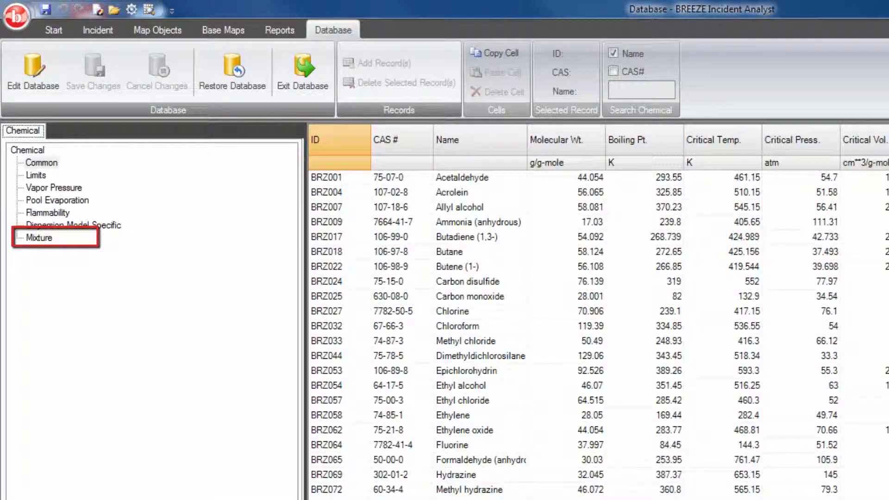
left_click(39, 237)
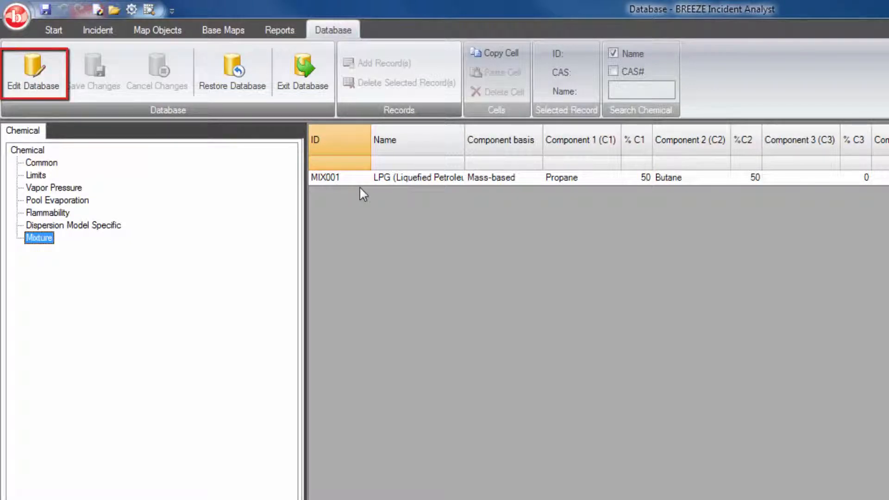
left_click(34, 74)
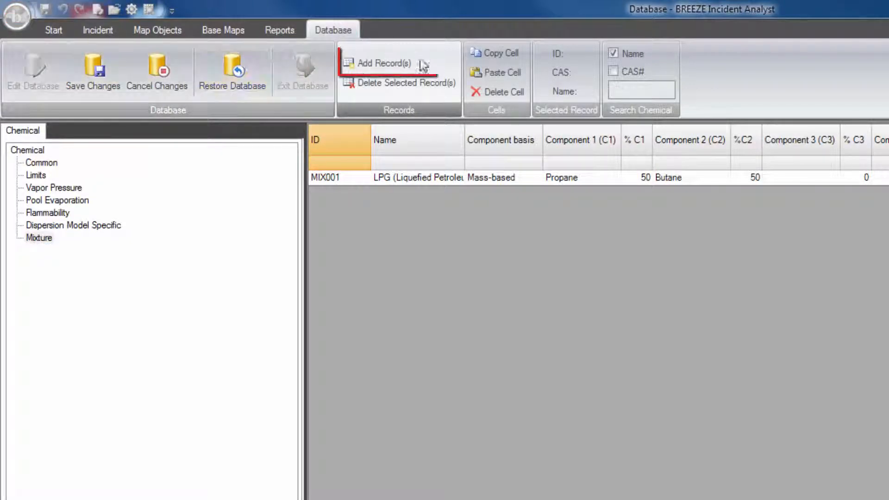
left_click(379, 63)
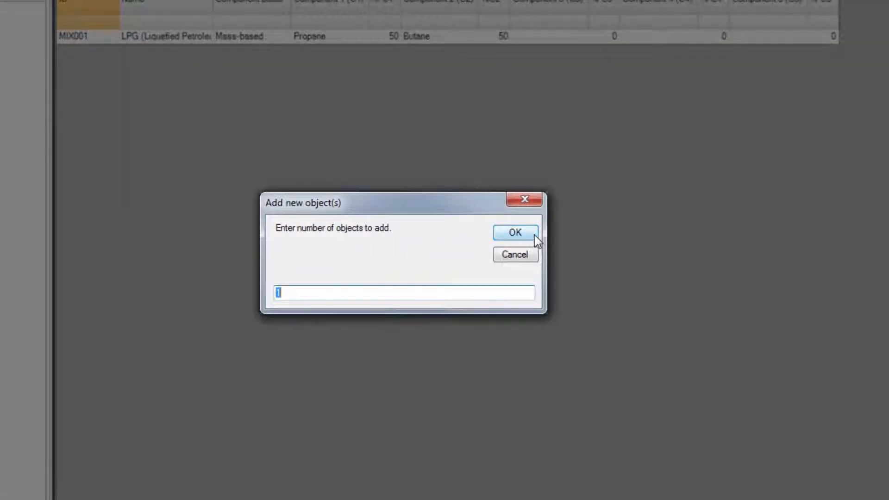
Add one record named Sour Gas with Hydrogen sulfide as its first component
left_click(513, 232)
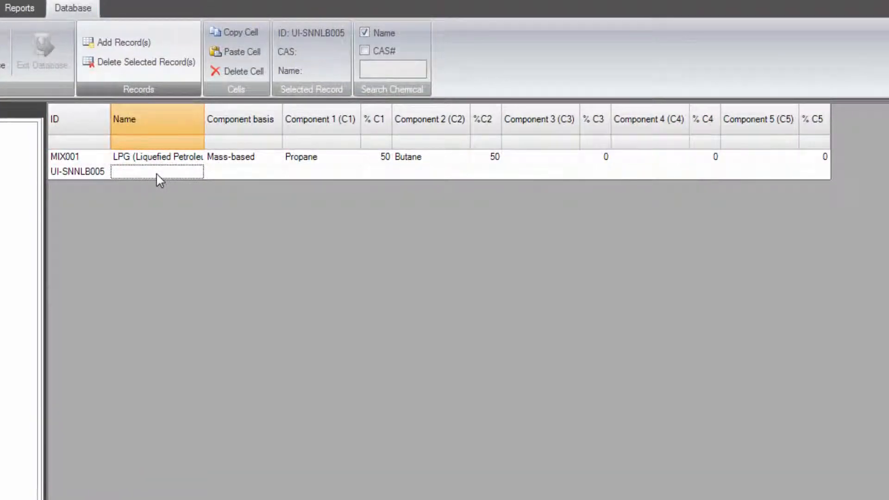
type("Sour Gas")
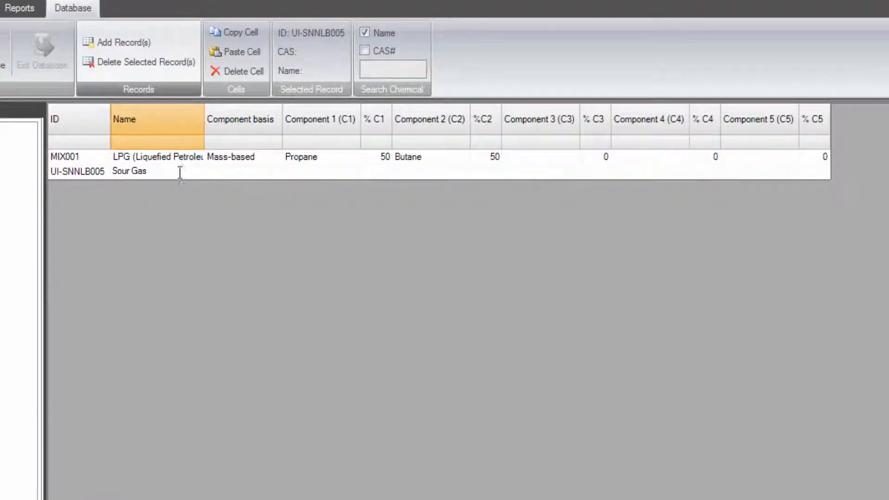
left_click(354, 172)
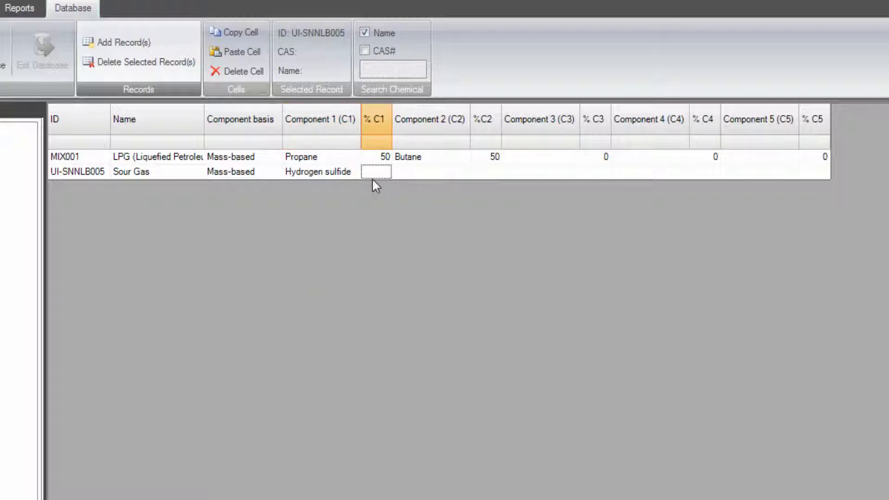
Set the LPG mixture percentages to 60 Propane and 40 Butane
left_click(465, 172)
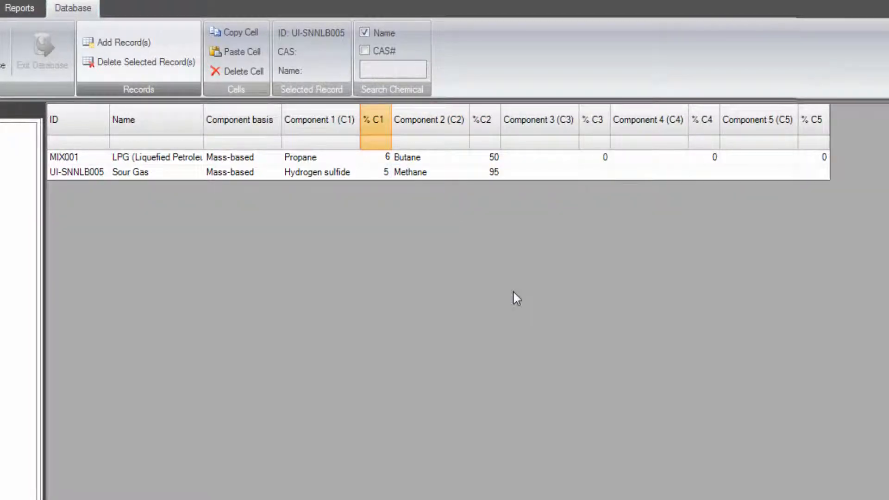
type("0")
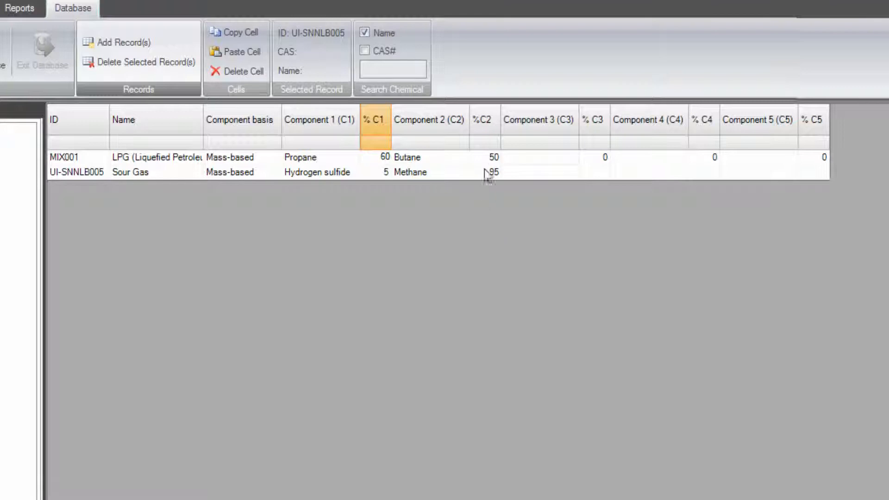
left_click(488, 157)
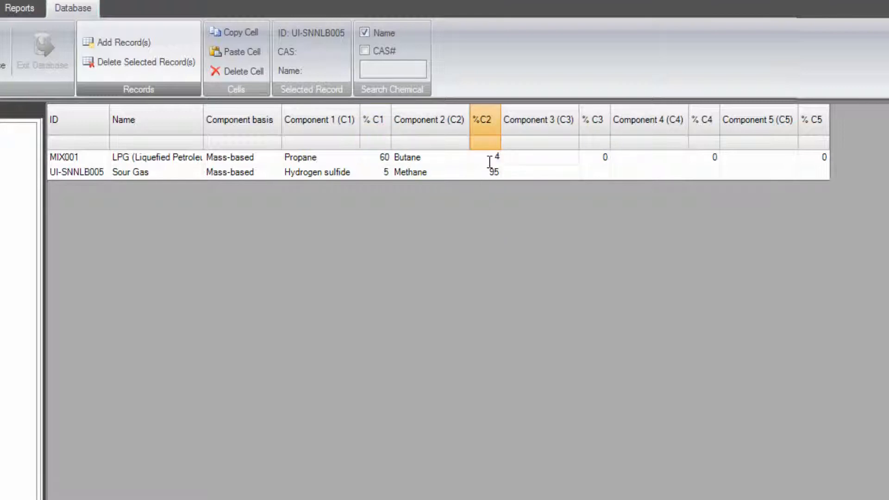
type("0")
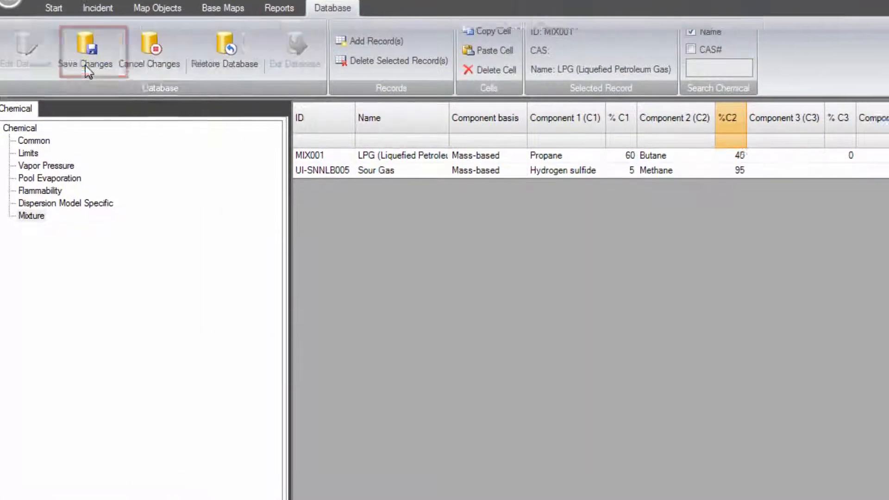
Save the mixture changes and let the average chemical properties recalculate
left_click(86, 51)
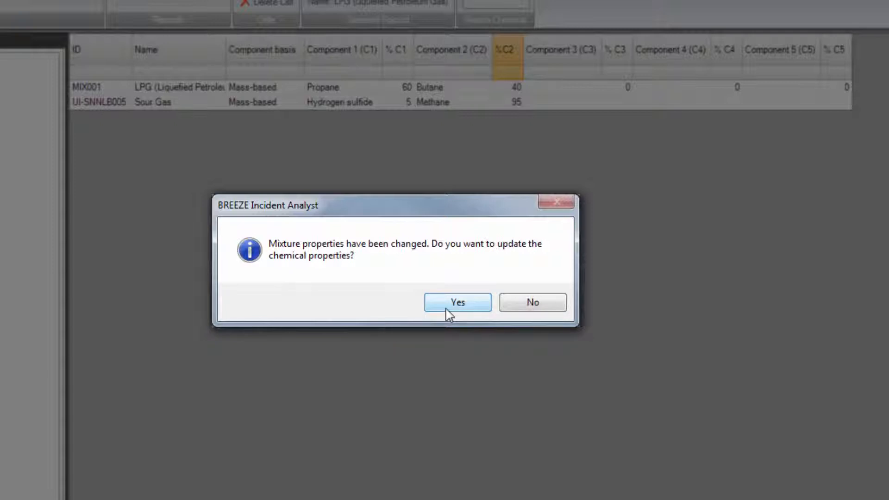
left_click(457, 301)
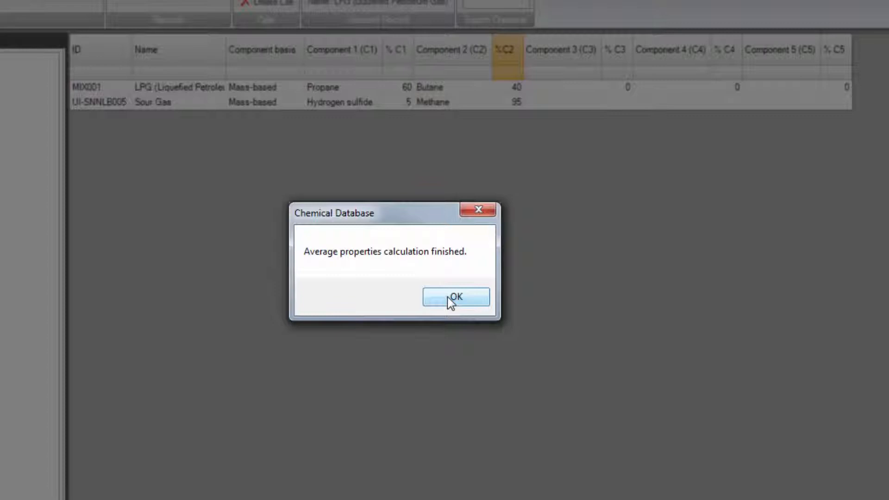
left_click(455, 297)
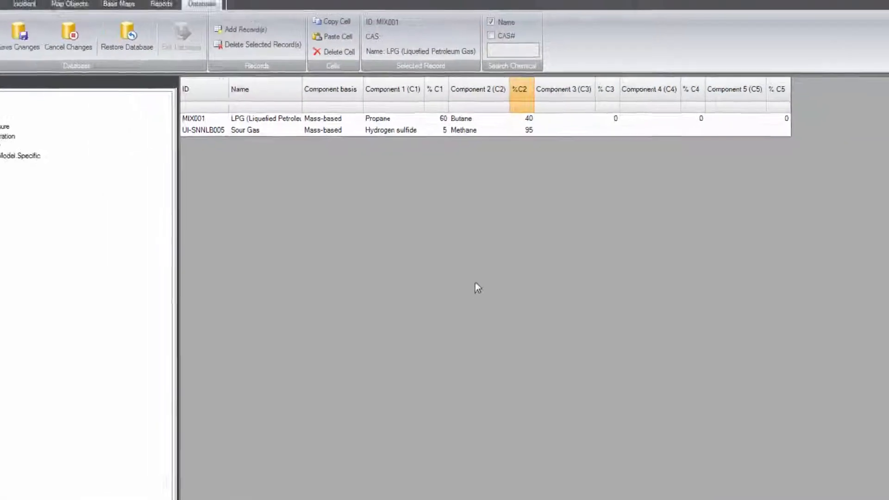